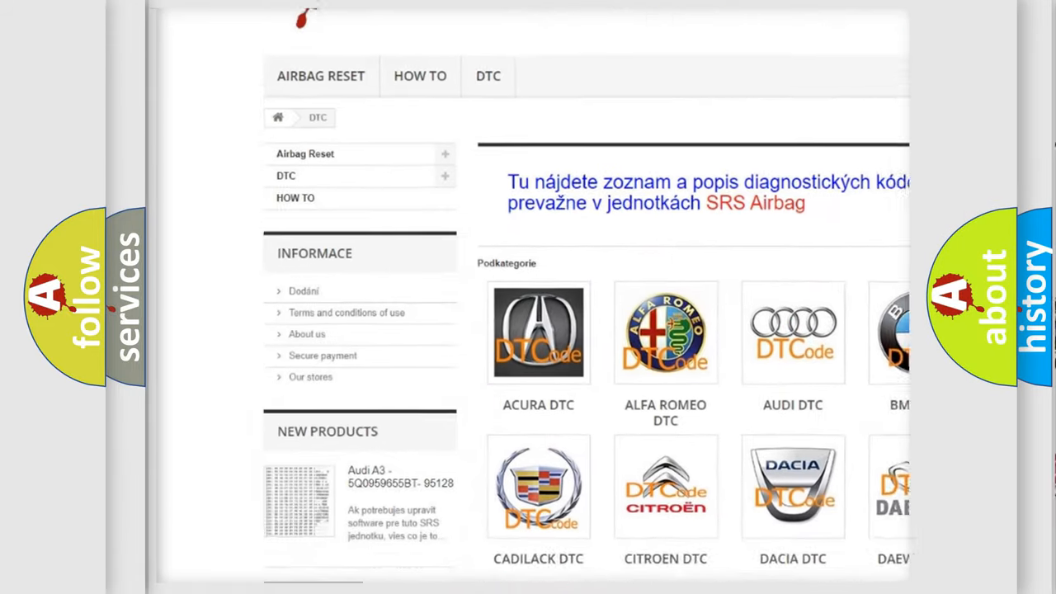
{"action": "scroll", "scroll_direction": "down", "scroll_amount": 3}
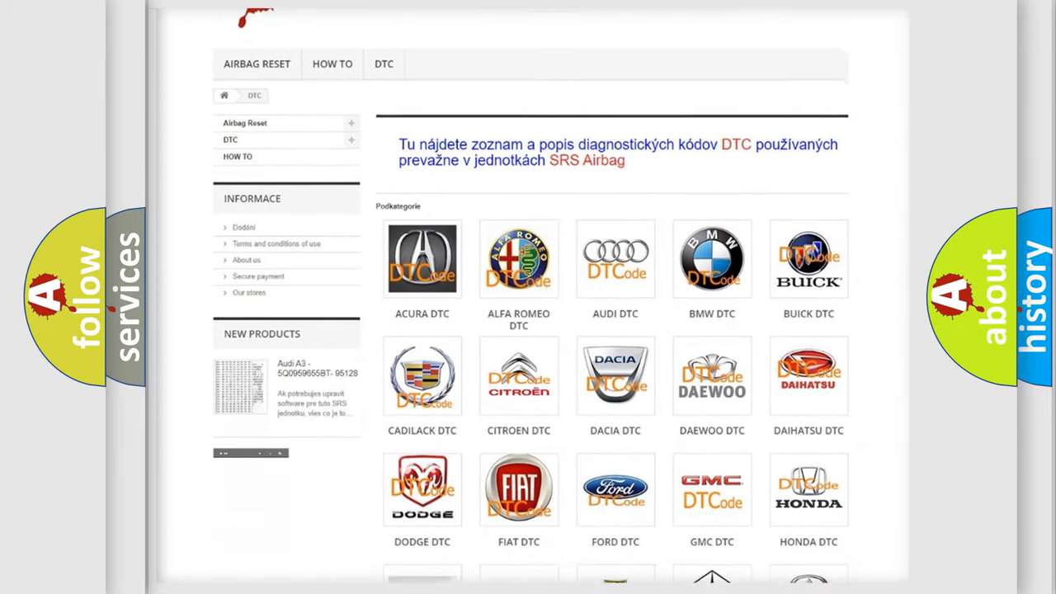
{"action": "scroll", "scroll_direction": "down", "scroll_amount": 3}
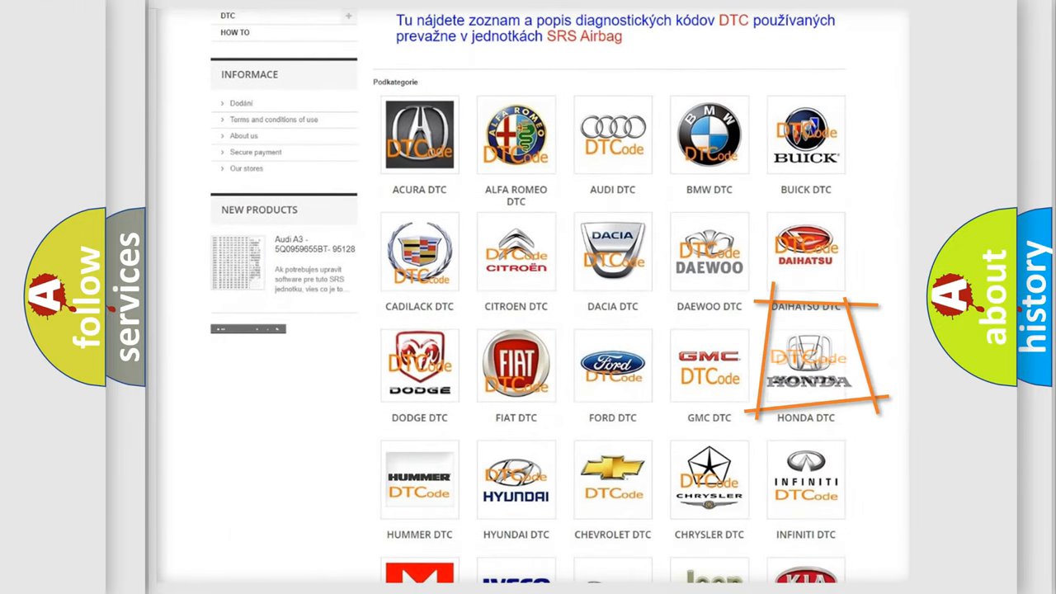